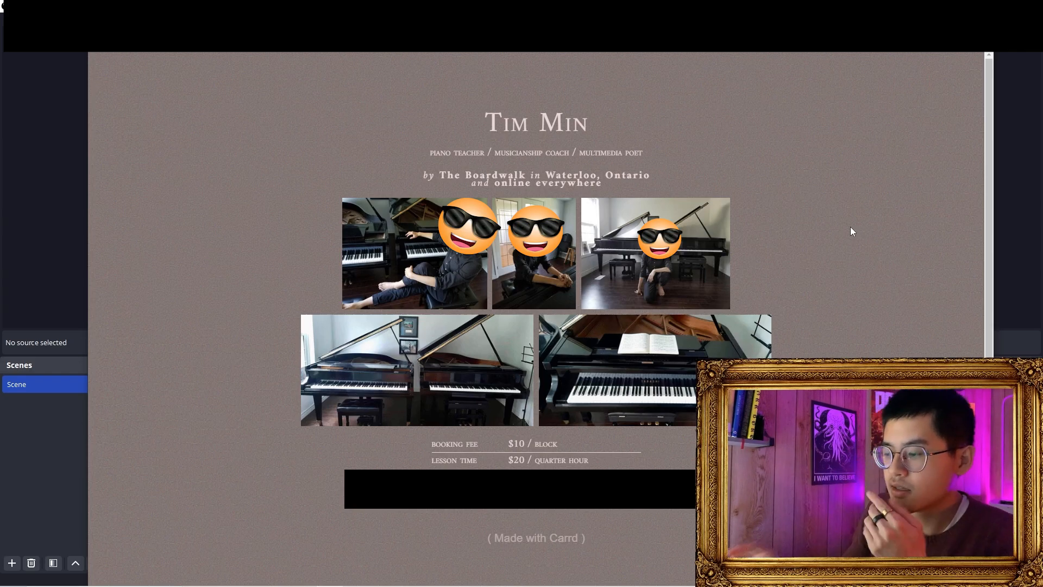
pyautogui.moveTo(887, 319)
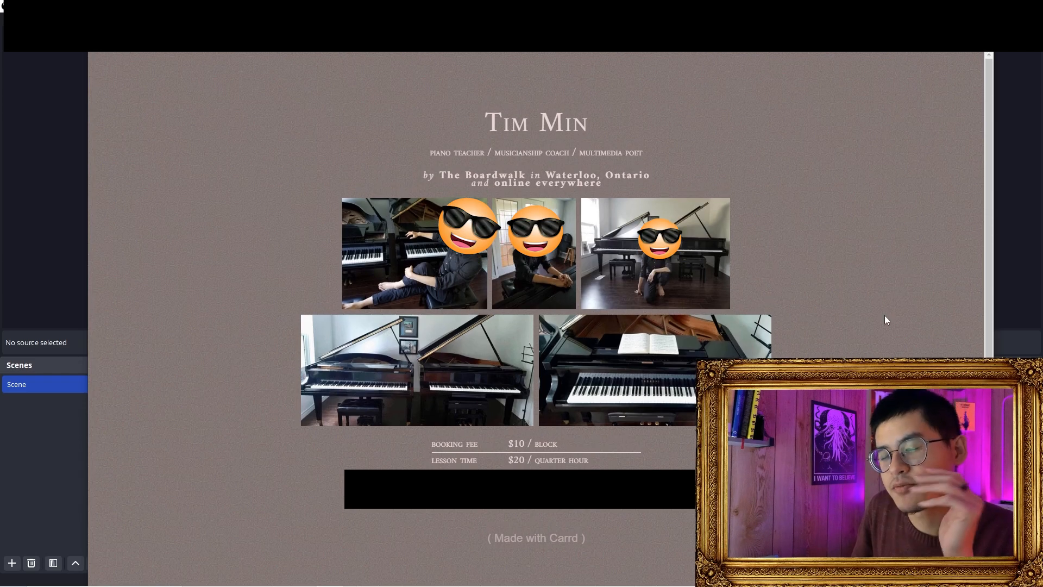
pyautogui.moveTo(818, 259)
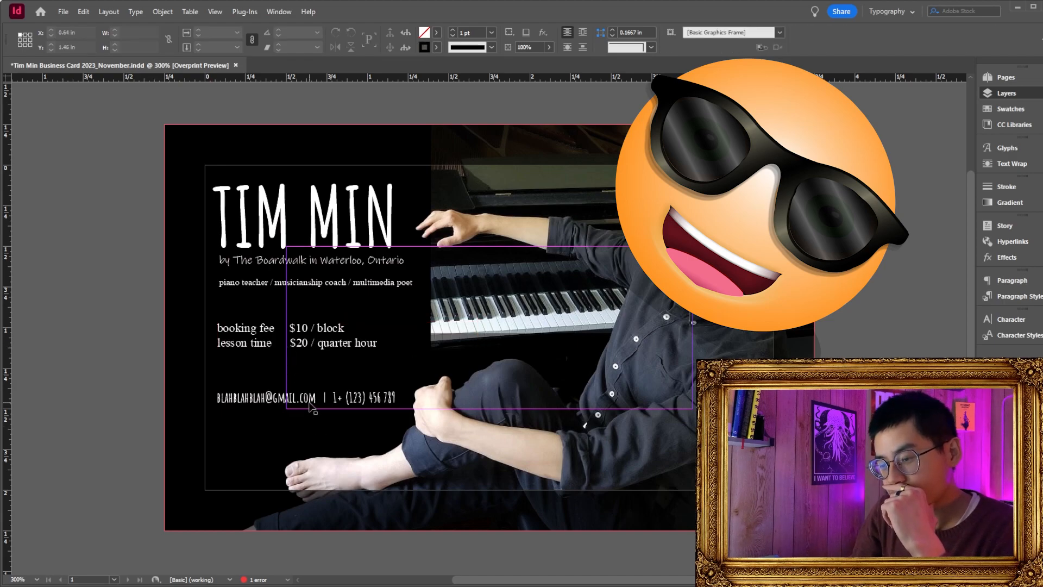
# Move the piano teacher services line above the 'by The Boardwalk in Waterloo, Ontario' line
pyautogui.click(313, 398)
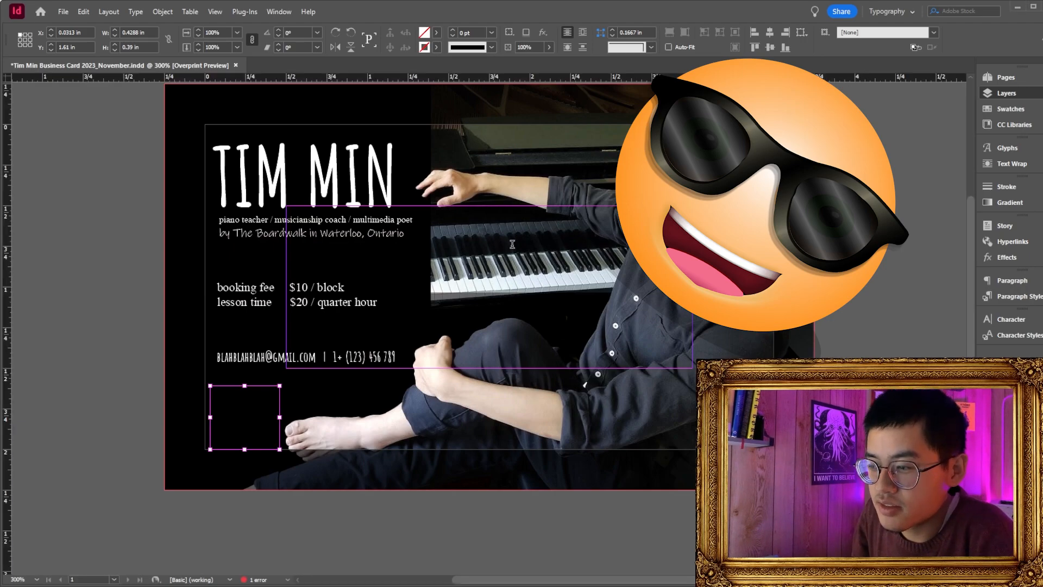
pyautogui.moveTo(574, 244)
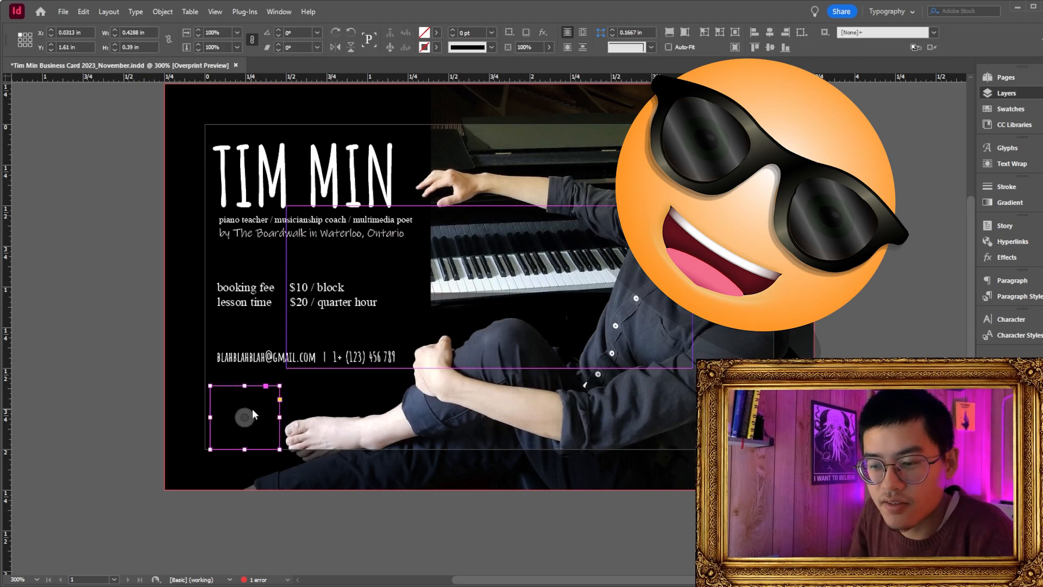
pyautogui.moveTo(482, 261)
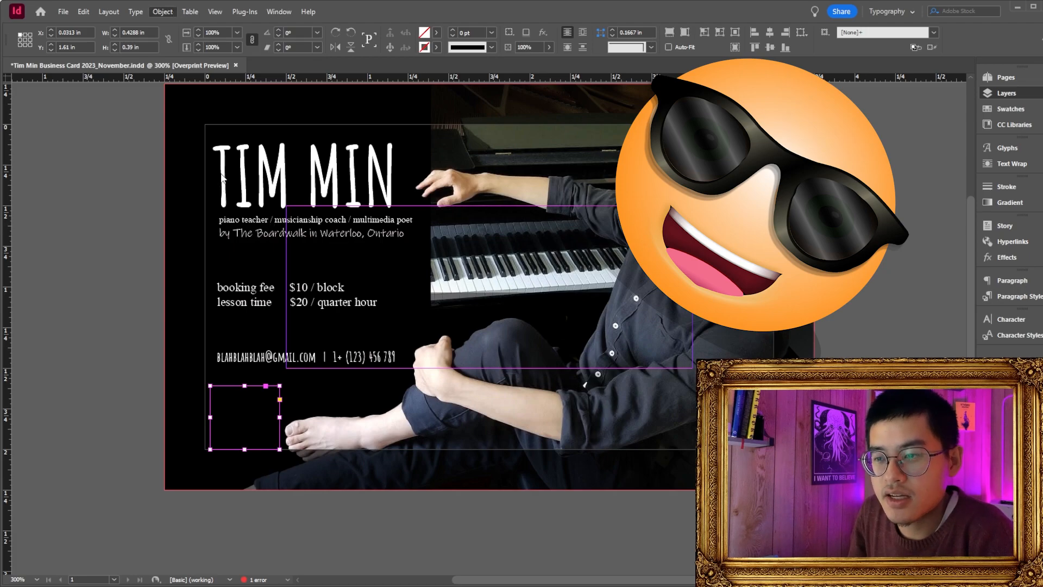
pyautogui.moveTo(471, 213)
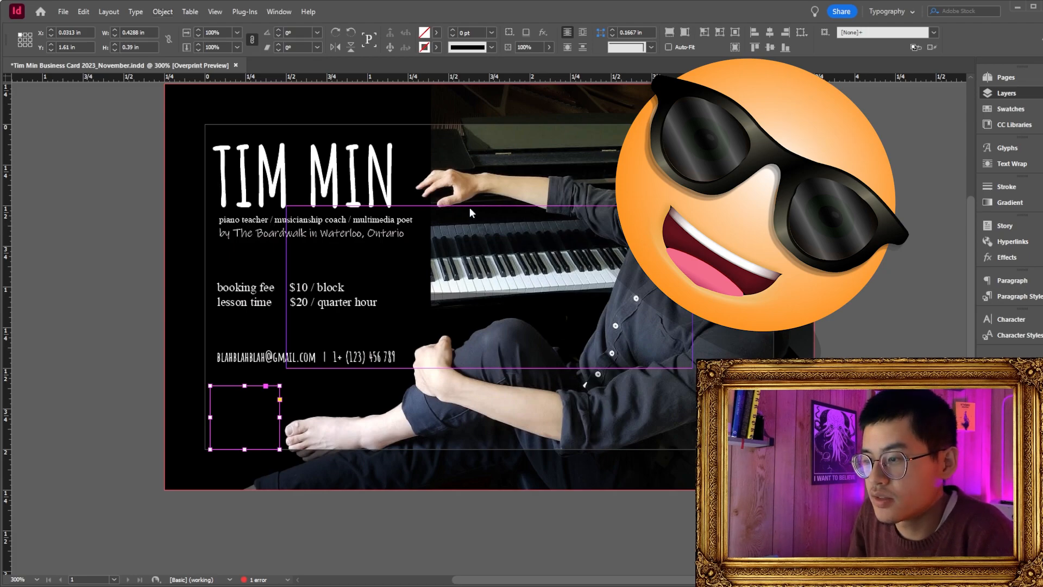